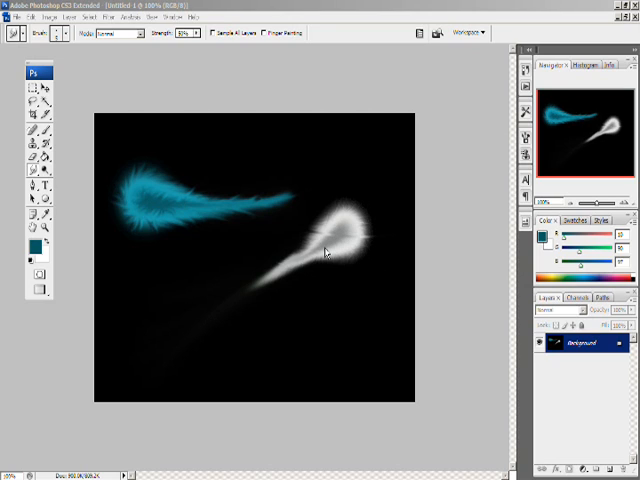
{"action": "mouse_move", "coordinate": [322, 258]}
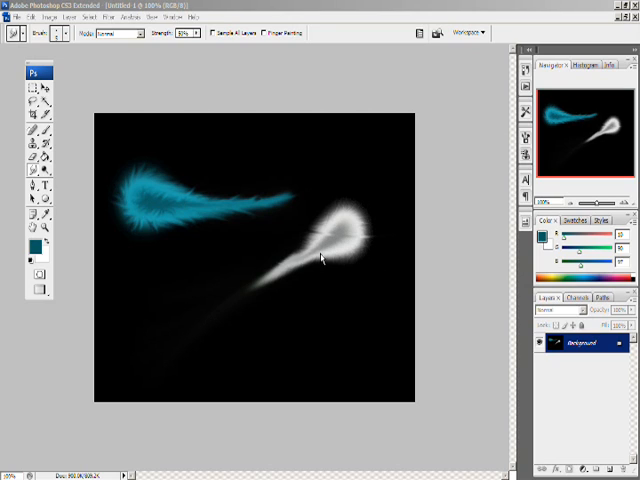
{"action": "mouse_move", "coordinate": [184, 180]}
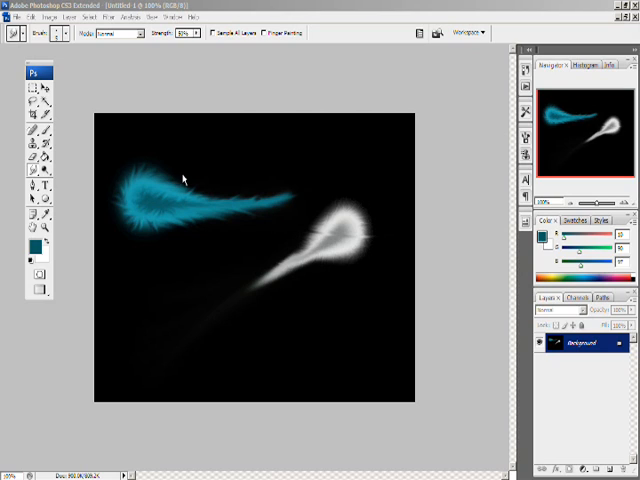
{"action": "mouse_move", "coordinate": [156, 228]}
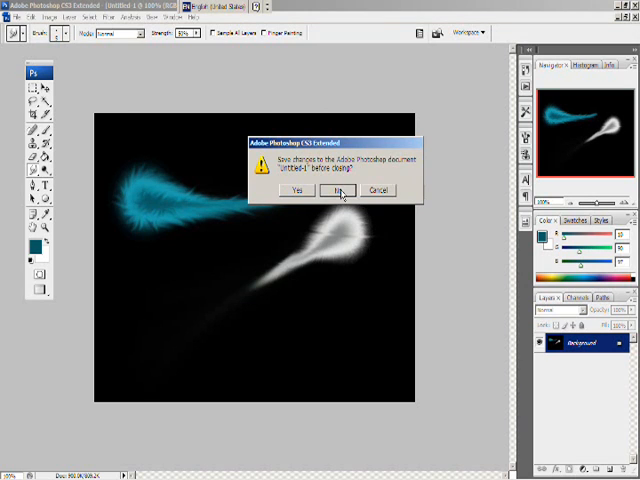
Close the comet image unsaved and create a new blank document from a preset size
{"action": "left_click", "coordinate": [340, 190]}
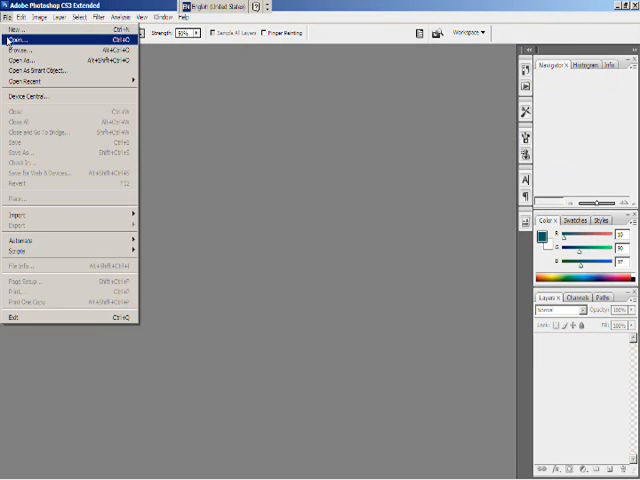
{"action": "left_click", "coordinate": [20, 30]}
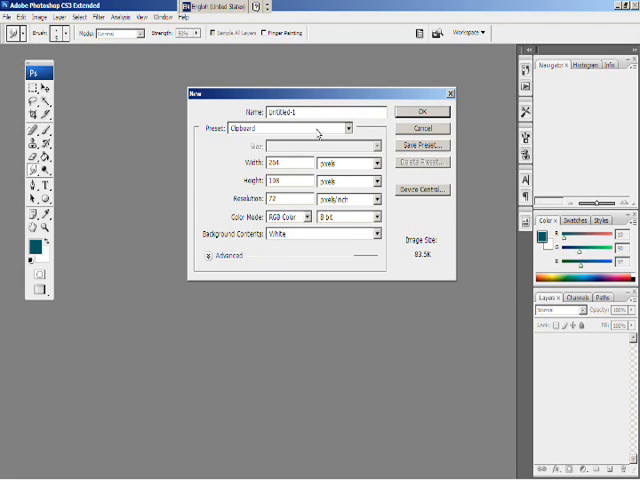
{"action": "left_click", "coordinate": [348, 128]}
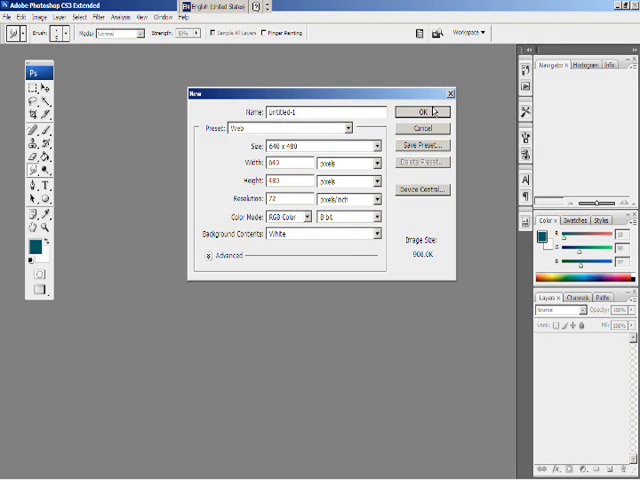
{"action": "left_click", "coordinate": [420, 112]}
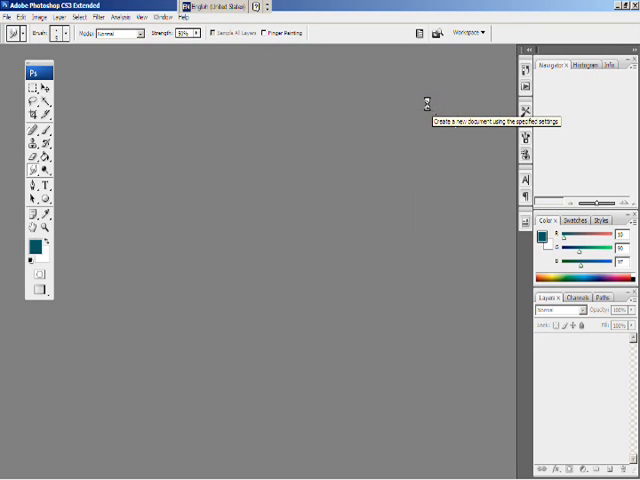
{"action": "mouse_move", "coordinate": [268, 152]}
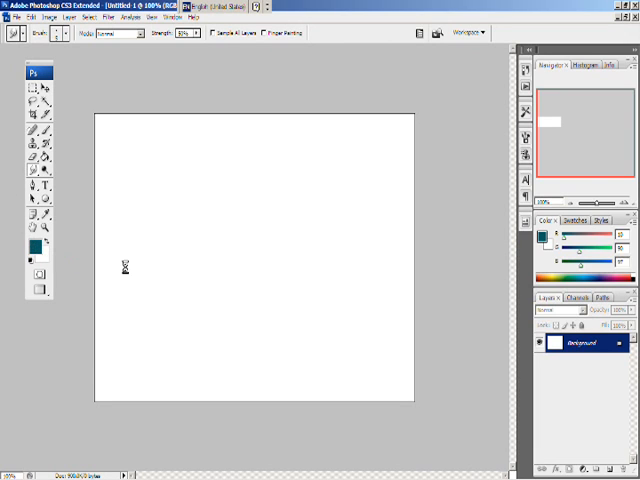
Set the foreground colour to near-black and select the Paint Bucket tool
{"action": "left_click", "coordinate": [32, 240]}
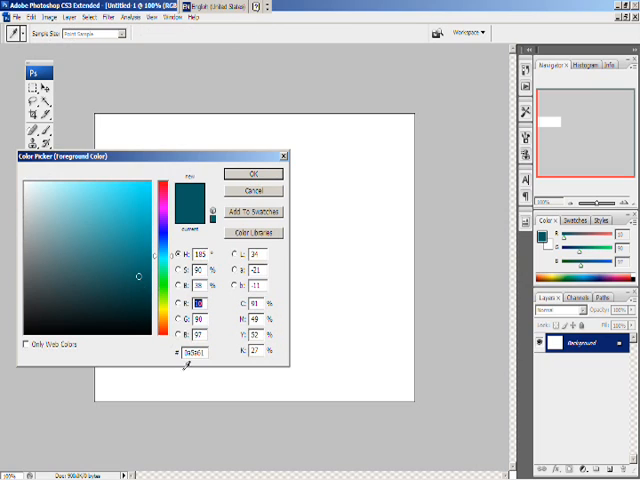
{"action": "left_click", "coordinate": [116, 284]}
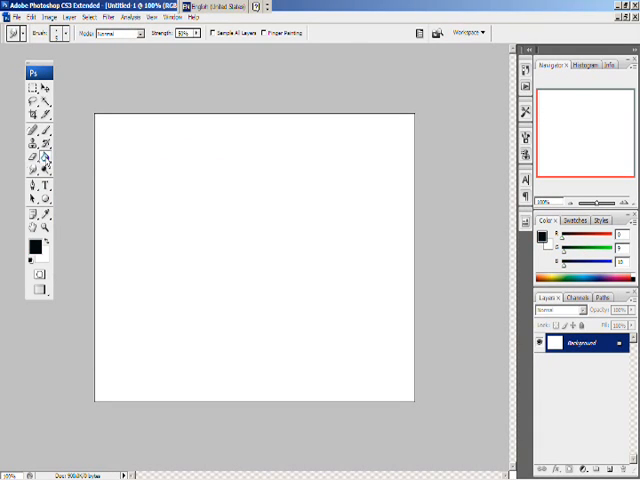
{"action": "left_click", "coordinate": [26, 158]}
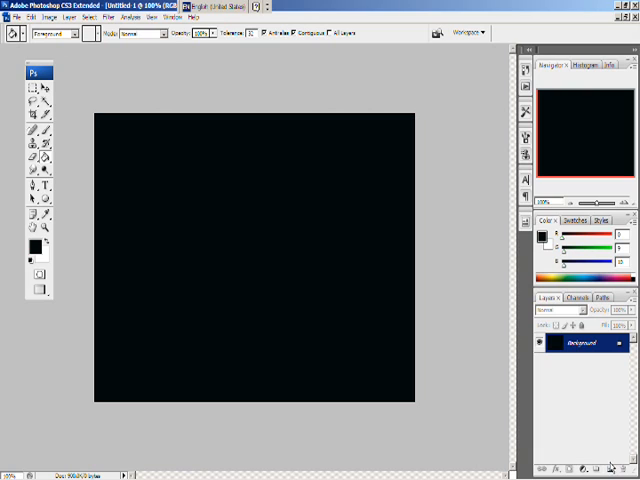
Add a new empty layer above the background and set the brush colour to bright turquoise
{"action": "left_click", "coordinate": [572, 466]}
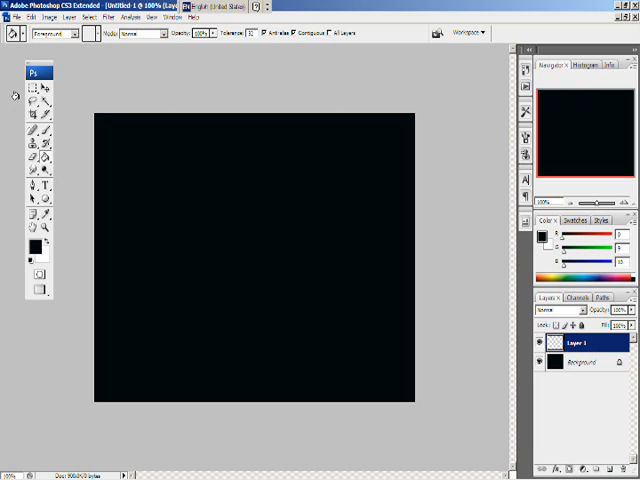
{"action": "left_click", "coordinate": [36, 144]}
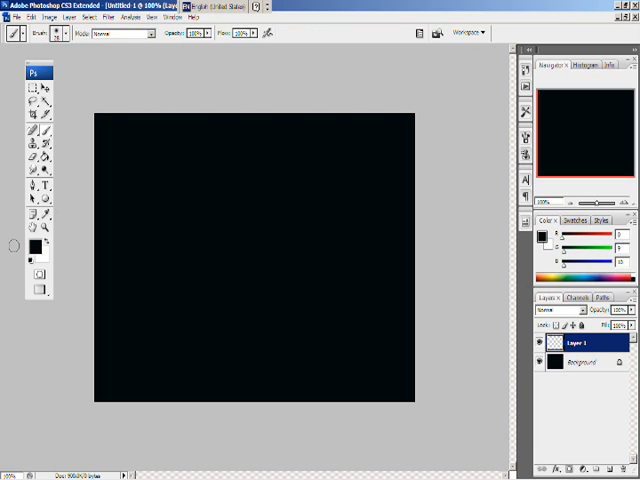
{"action": "left_click", "coordinate": [32, 240]}
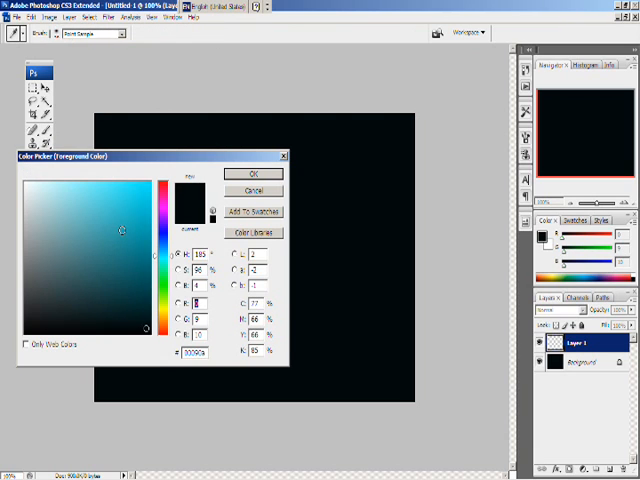
{"action": "left_click", "coordinate": [128, 208]}
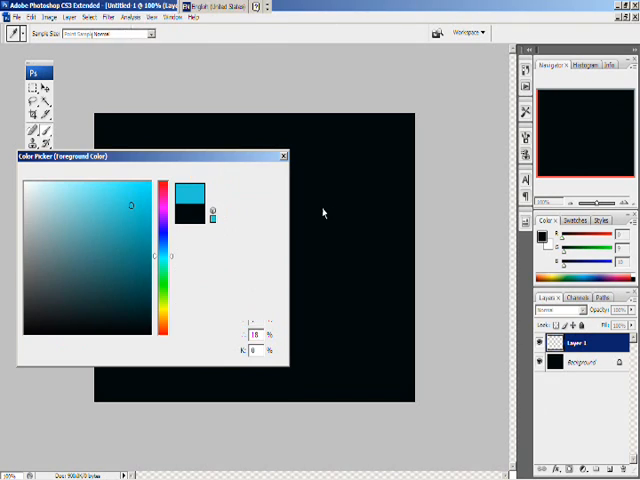
{"action": "left_click", "coordinate": [270, 170]}
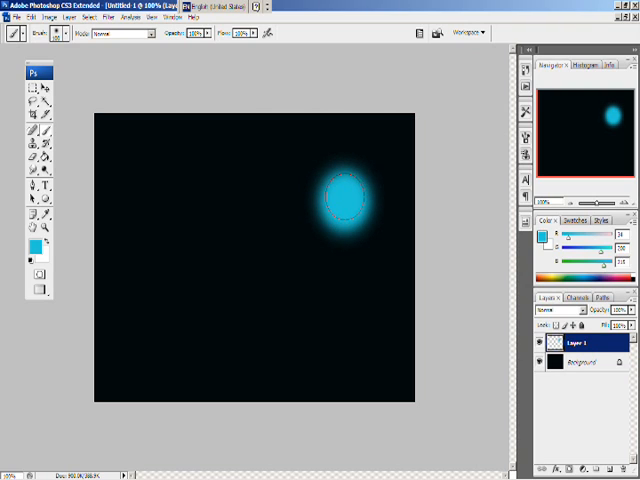
Paint a soft turquoise blob in the upper right of the canvas on Layer 1
{"action": "left_click", "coordinate": [48, 32]}
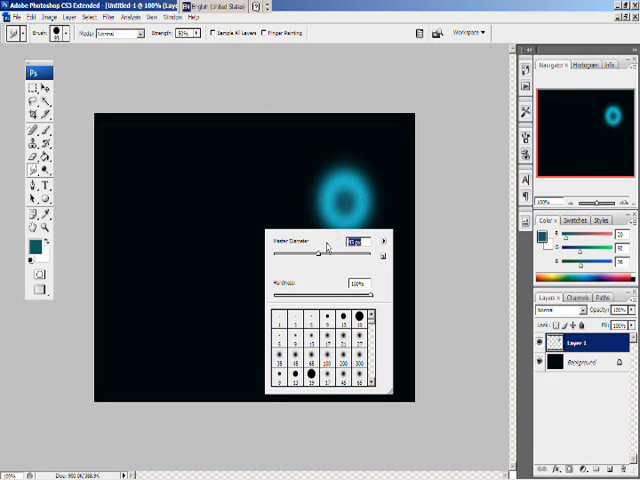
Choose a Smudge brush tip and adjust its size for smearing the ring into a tail
{"action": "left_click", "coordinate": [356, 240]}
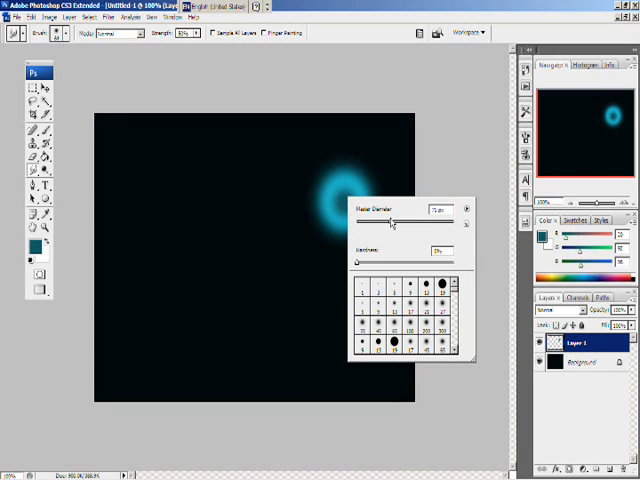
{"action": "triple_click", "coordinate": [438, 208]}
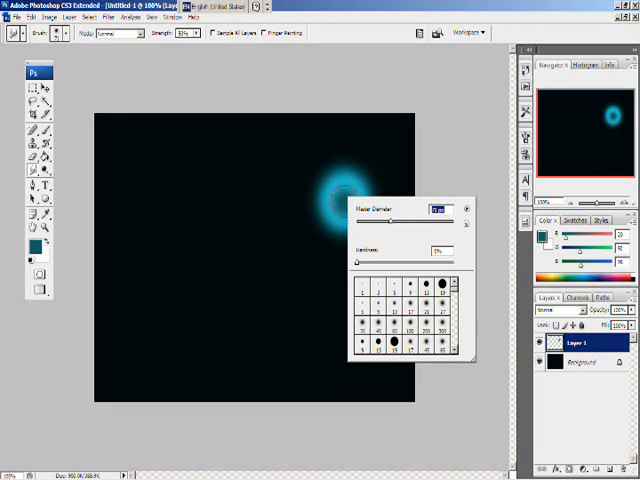
{"action": "left_click_drag", "start_coordinate": [440, 222], "coordinate": [396, 222]}
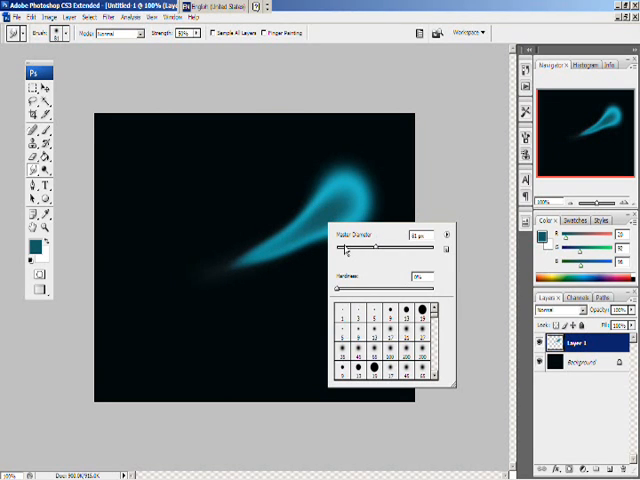
Change the Smudge brush diameter and hardness to feather the tail's edges
{"action": "triple_click", "coordinate": [420, 232]}
{"action": "type", "text": "5"}
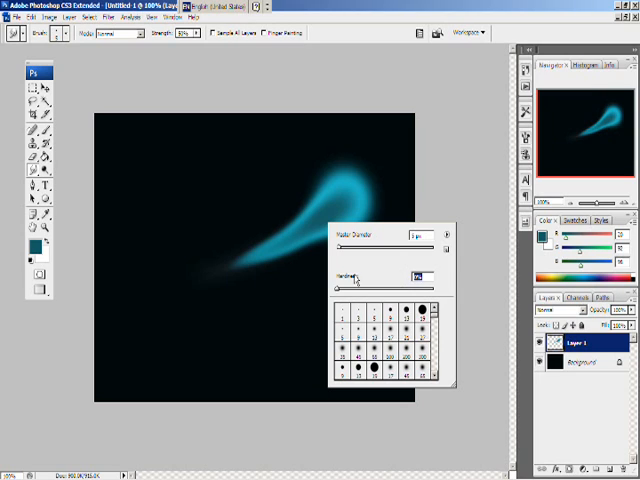
{"action": "left_click_drag", "start_coordinate": [356, 288], "coordinate": [436, 288]}
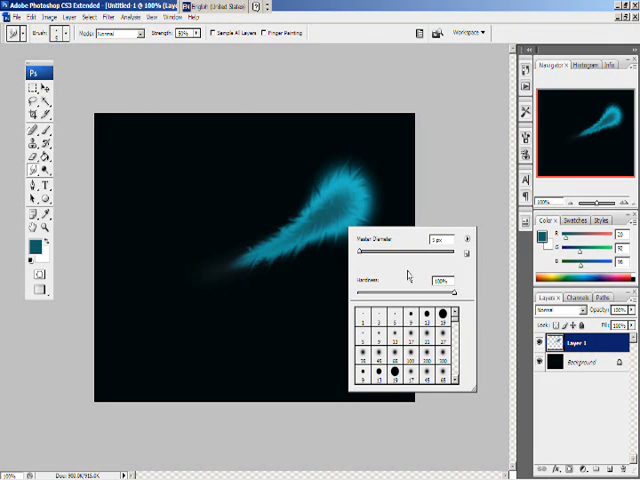
{"action": "triple_click", "coordinate": [440, 240]}
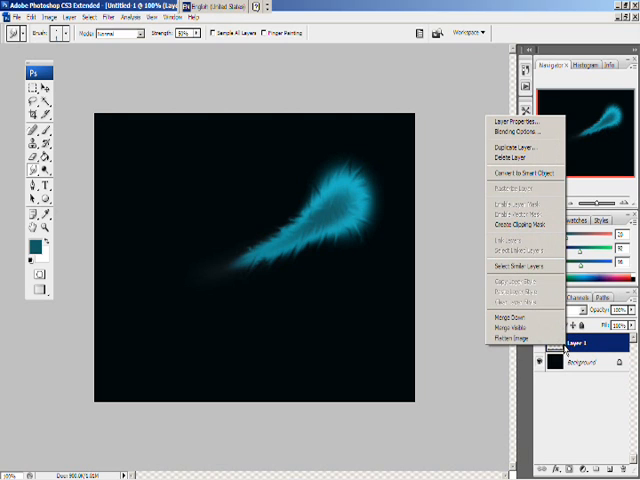
{"action": "mouse_move", "coordinate": [508, 172]}
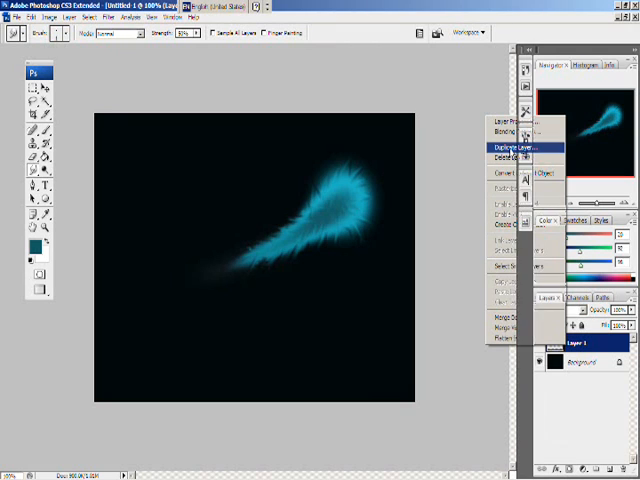
Duplicate Layer 1 and soften the copy with a Gaussian Blur
{"action": "left_click", "coordinate": [522, 148]}
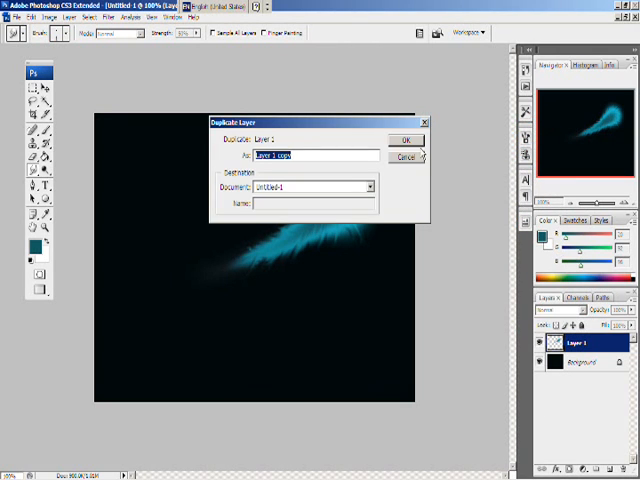
{"action": "left_click", "coordinate": [406, 140]}
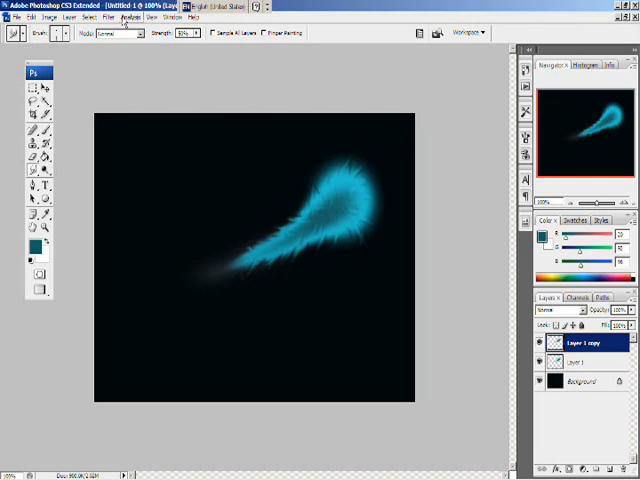
{"action": "left_click", "coordinate": [116, 16]}
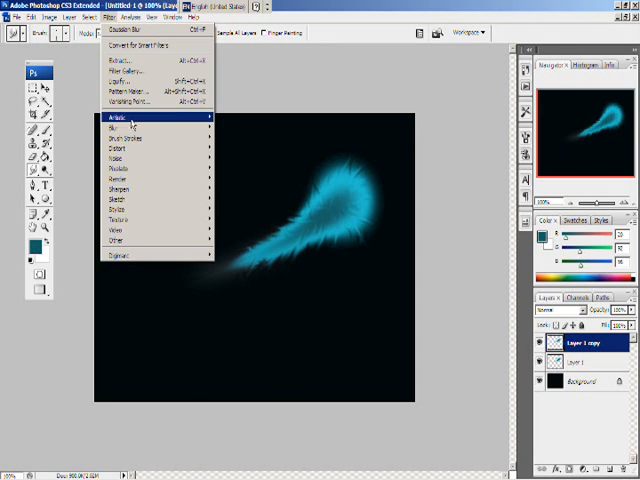
{"action": "mouse_move", "coordinate": [116, 132]}
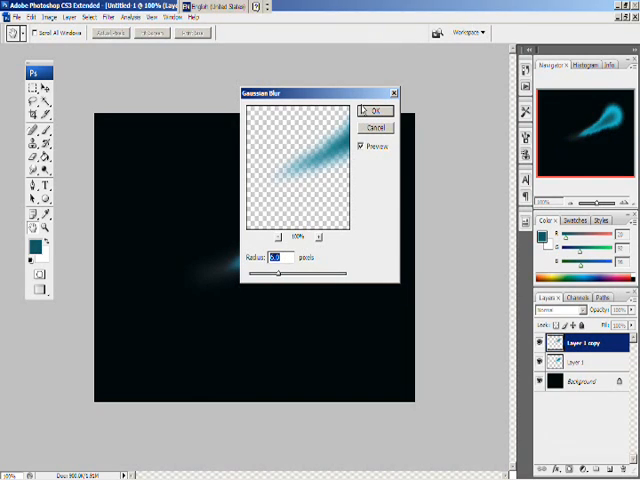
{"action": "left_click", "coordinate": [376, 110]}
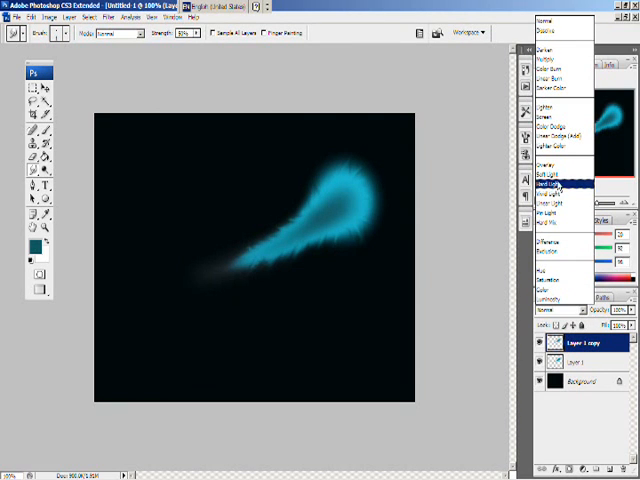
Set Layer 1 copy's blend mode to Overlay so the streak glows brighter
{"action": "left_click", "coordinate": [548, 188]}
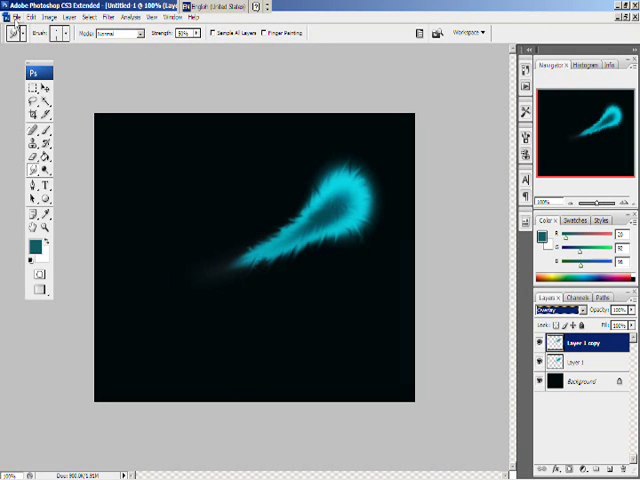
{"action": "left_click", "coordinate": [12, 16]}
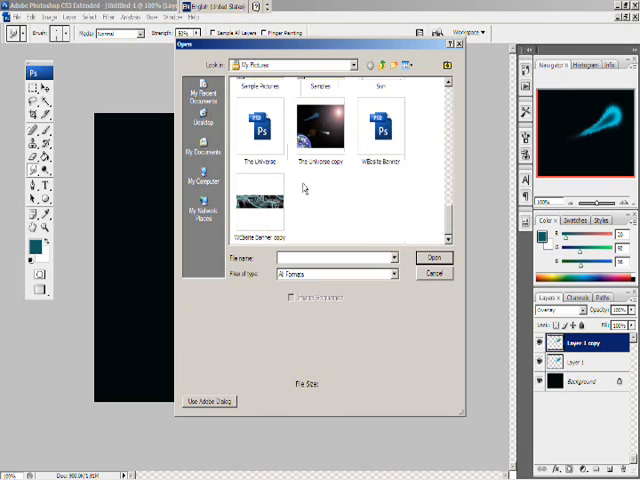
{"action": "left_click", "coordinate": [434, 258]}
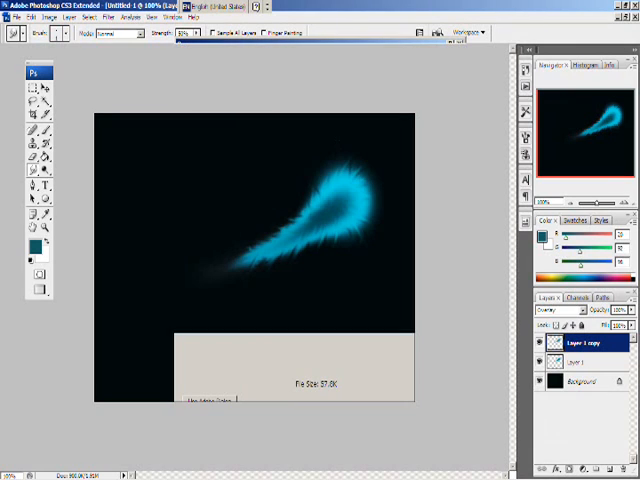